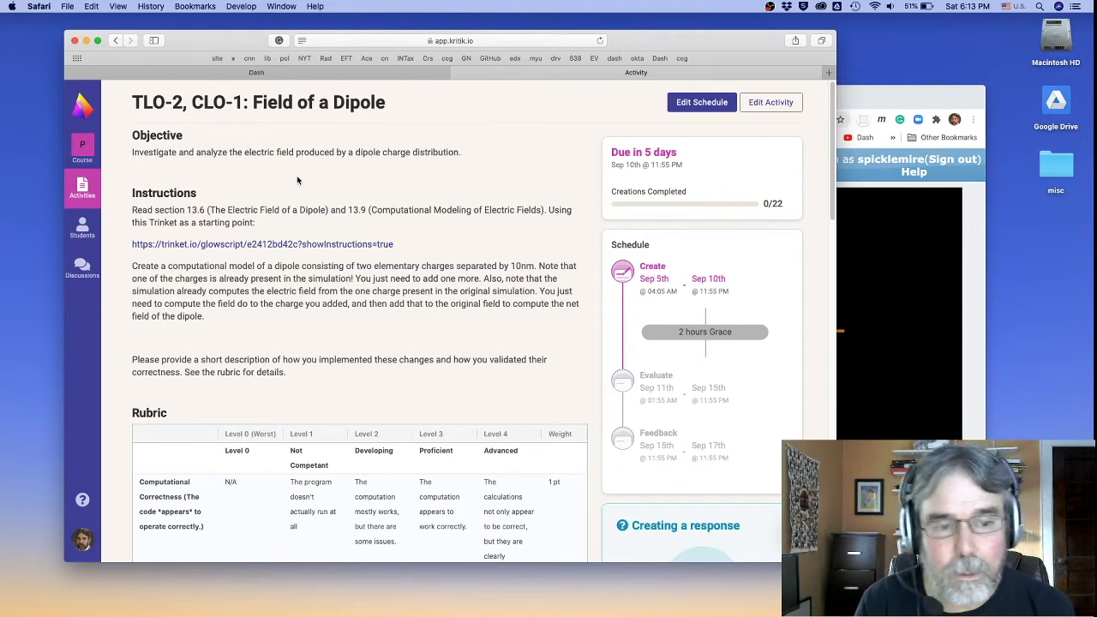
- Scroll to the Instructions and open the trinket.io GlowScript dipole starter link in a new tab
scroll(down, 3)
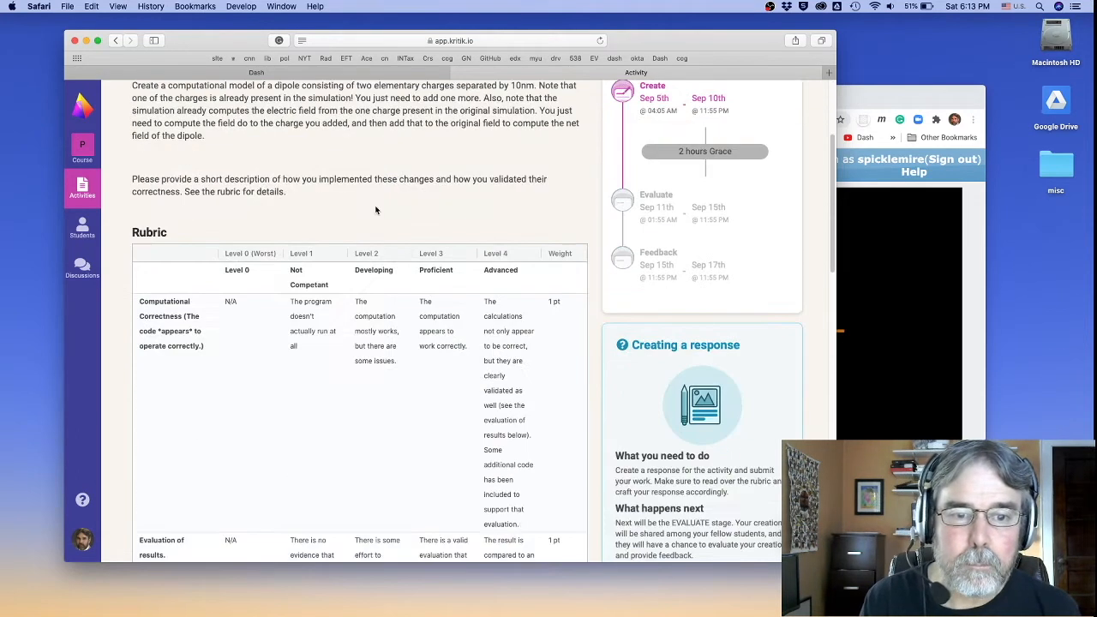
scroll(down, 3)
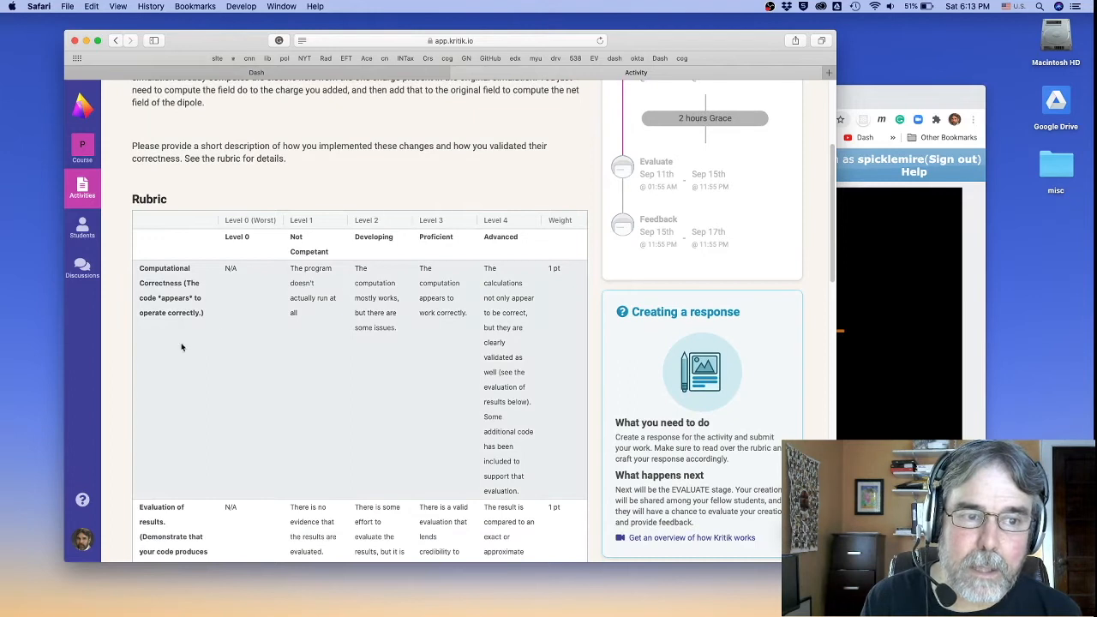
scroll(down, 3)
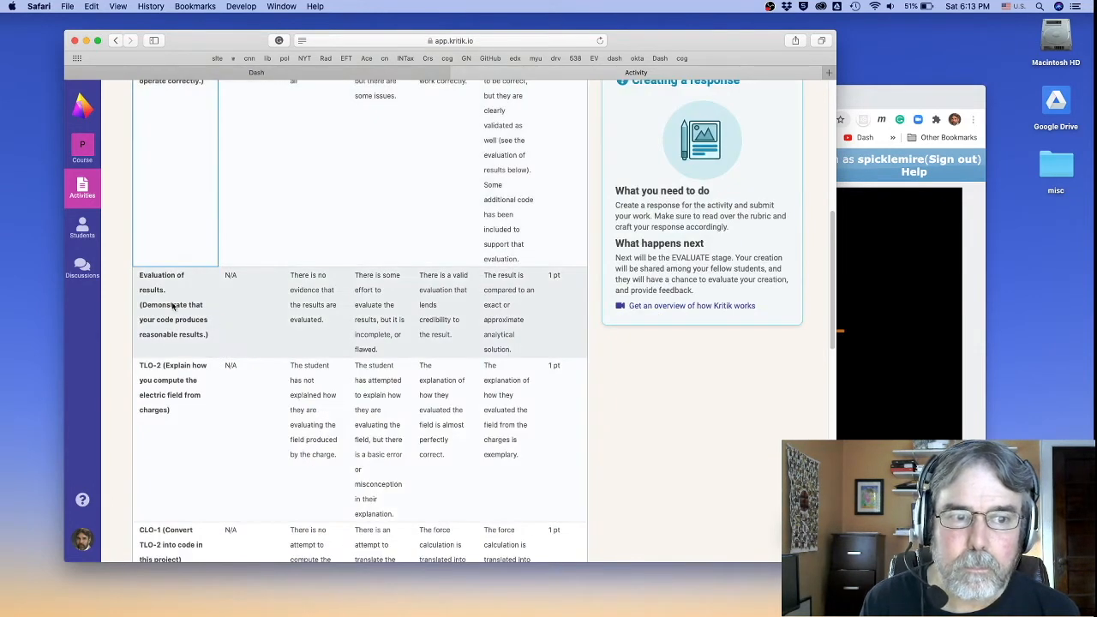
scroll(down, 3)
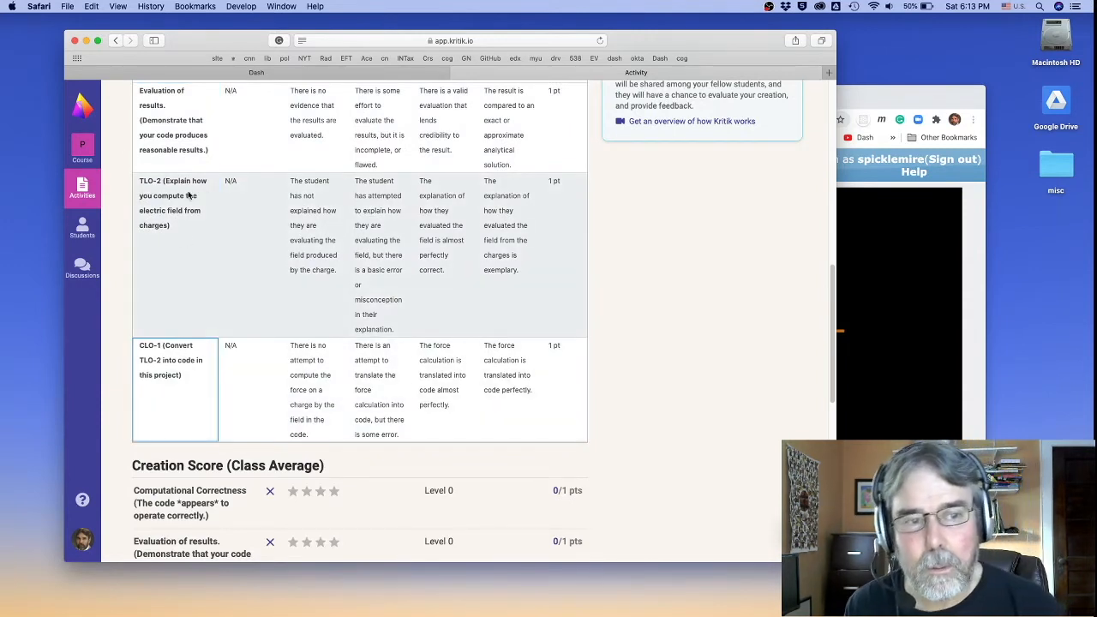
mouse_move(180, 387)
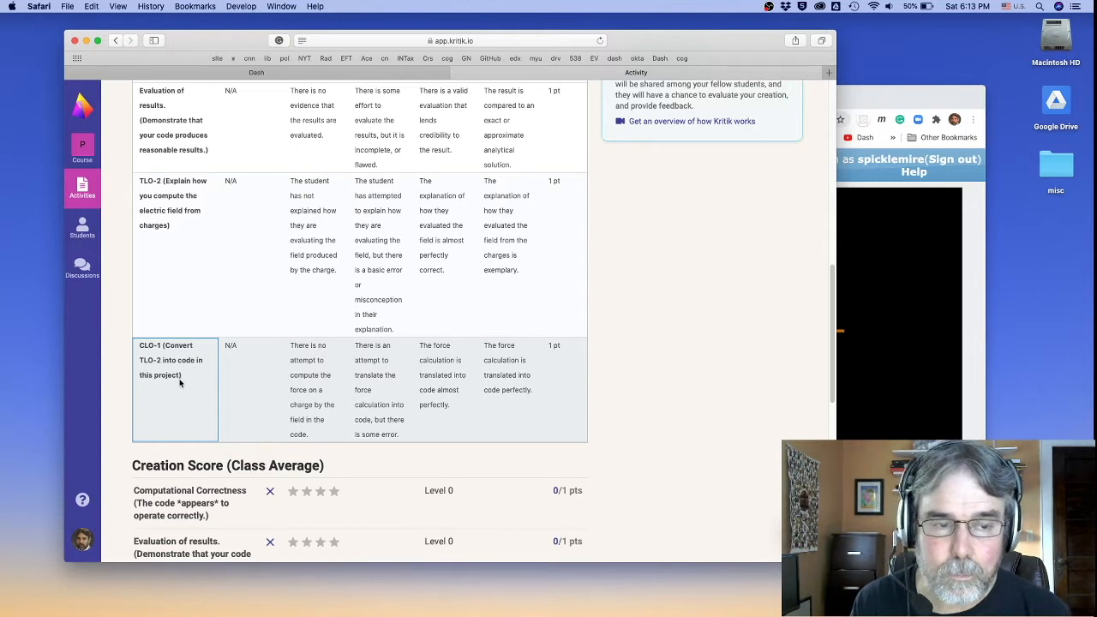
mouse_move(176, 381)
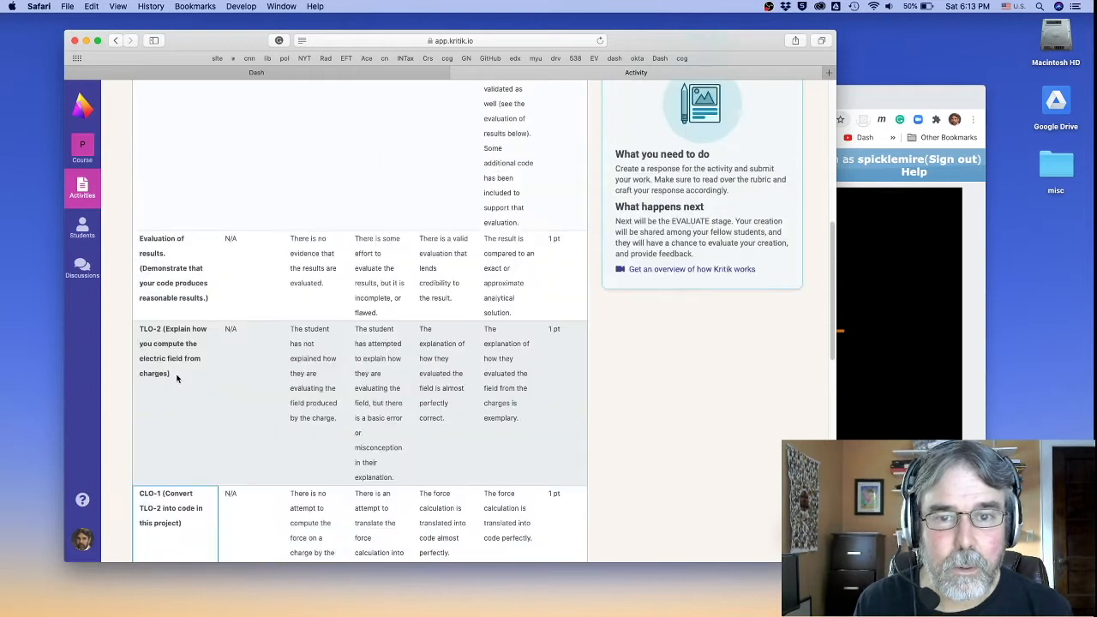
scroll(up, 3)
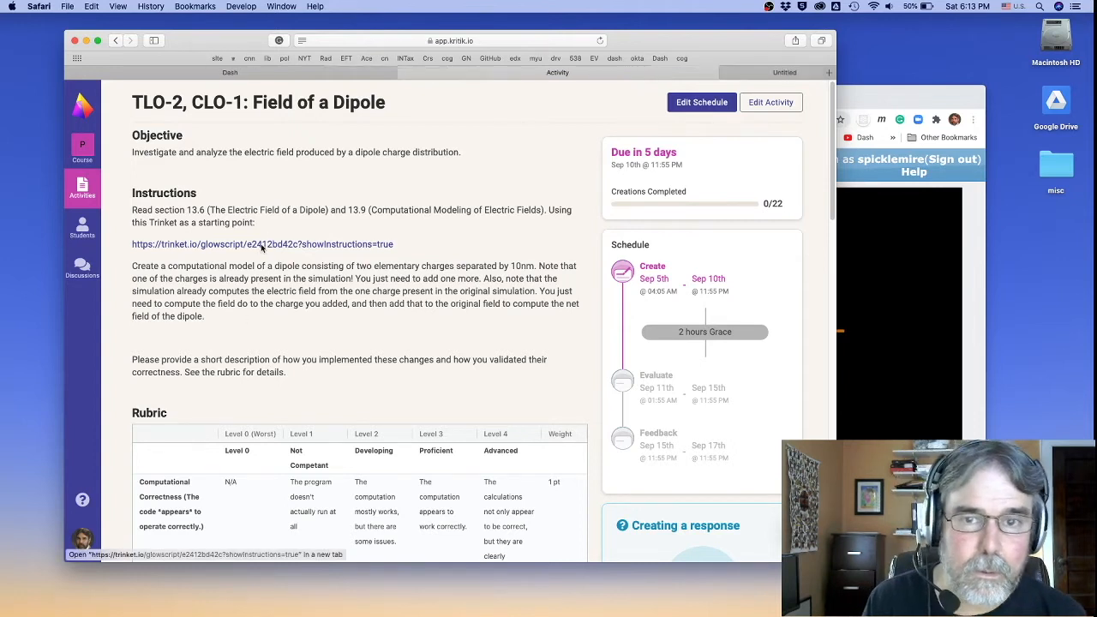
click(263, 245)
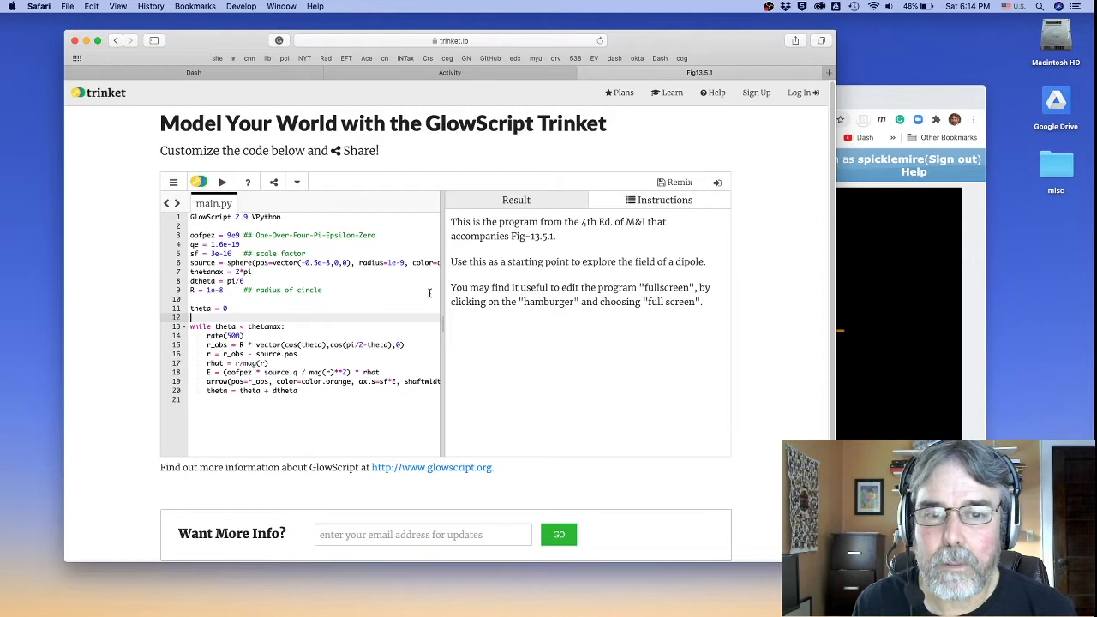
- Run the starter program to show the orange field arrows circling one charge
click(222, 182)
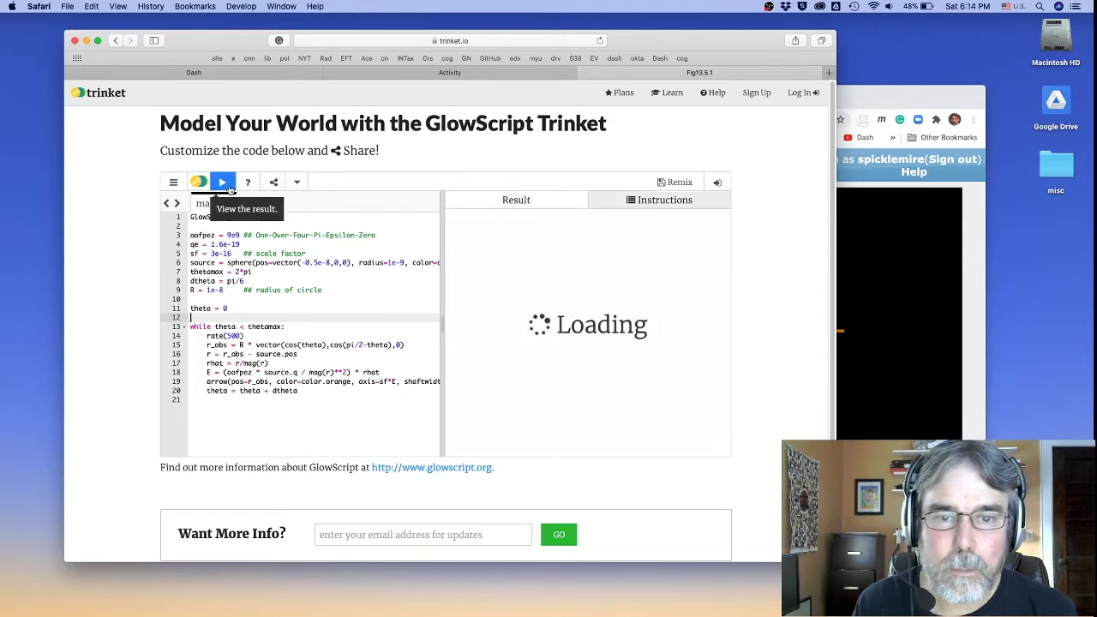
click(222, 182)
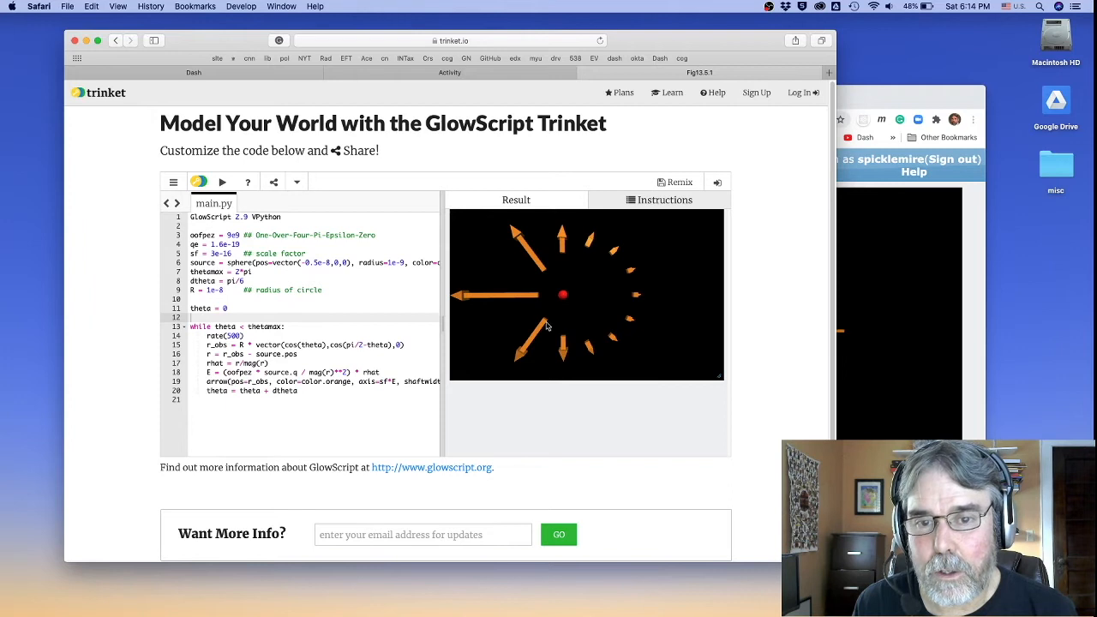
mouse_move(589, 292)
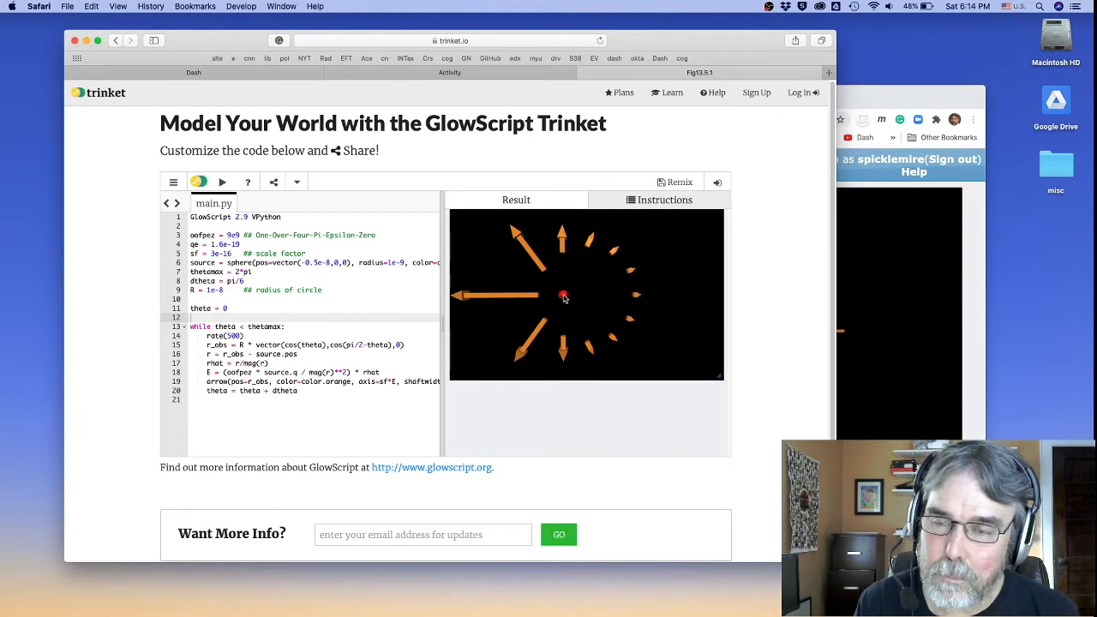
mouse_move(588, 298)
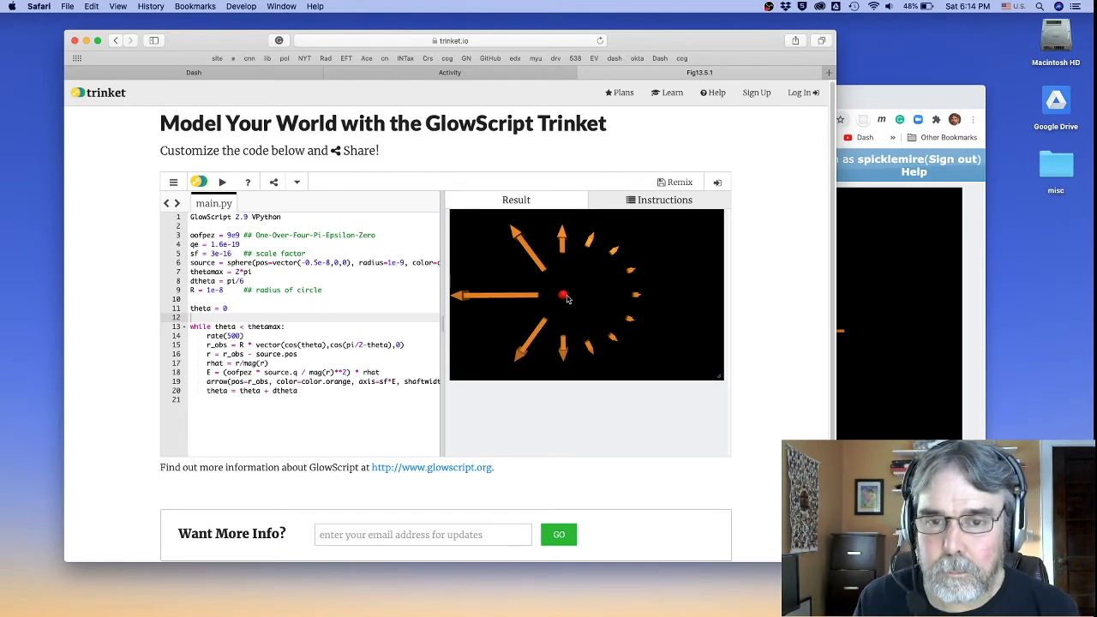
mouse_move(587, 281)
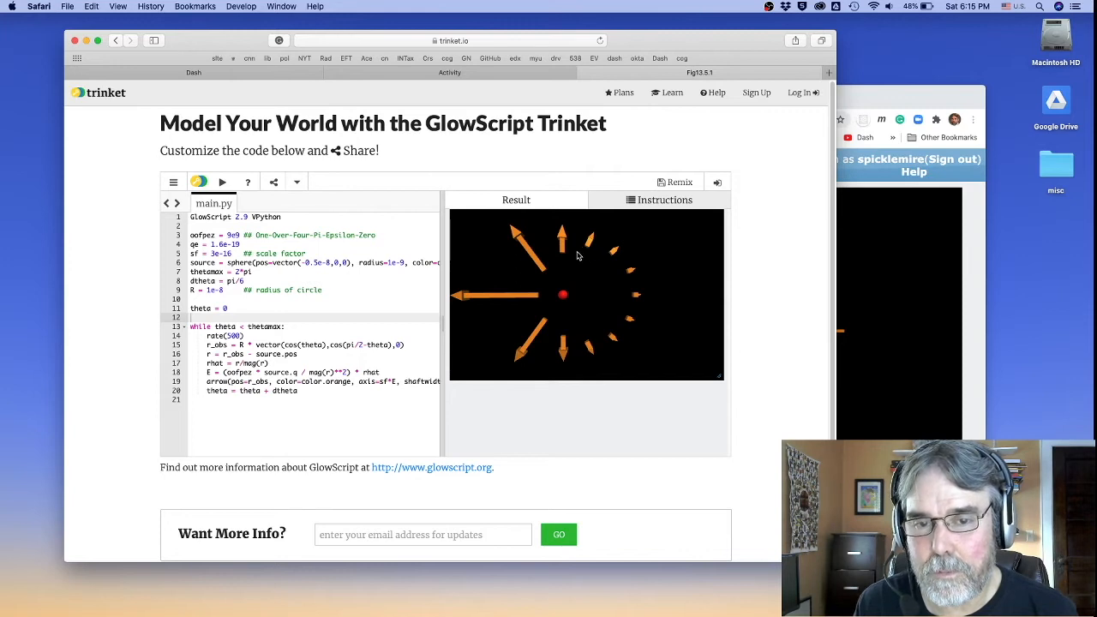
mouse_move(538, 304)
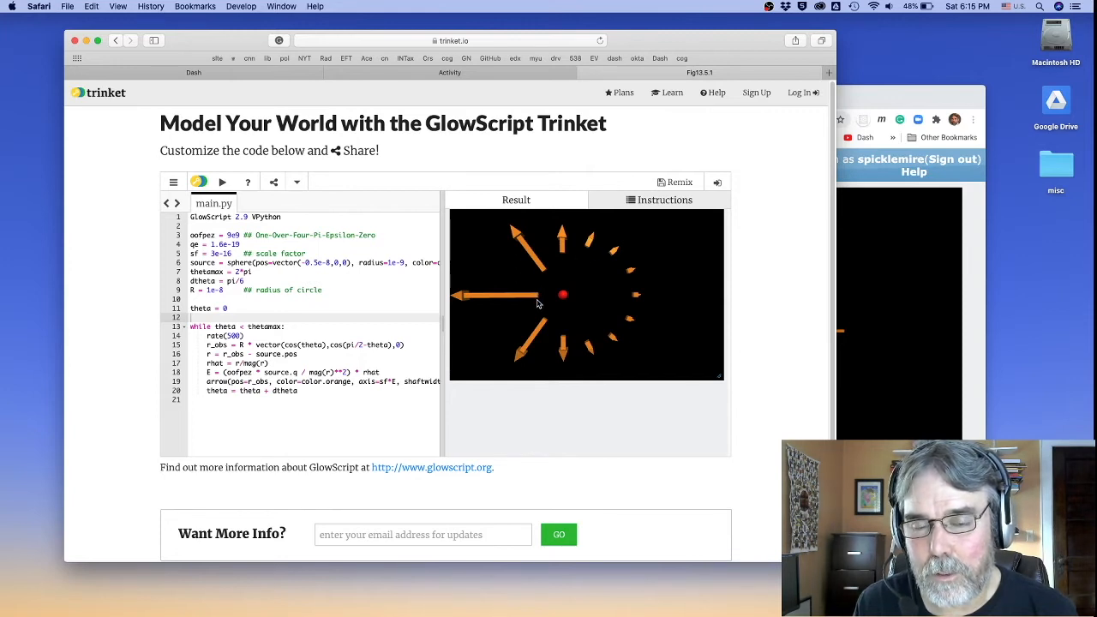
mouse_move(545, 259)
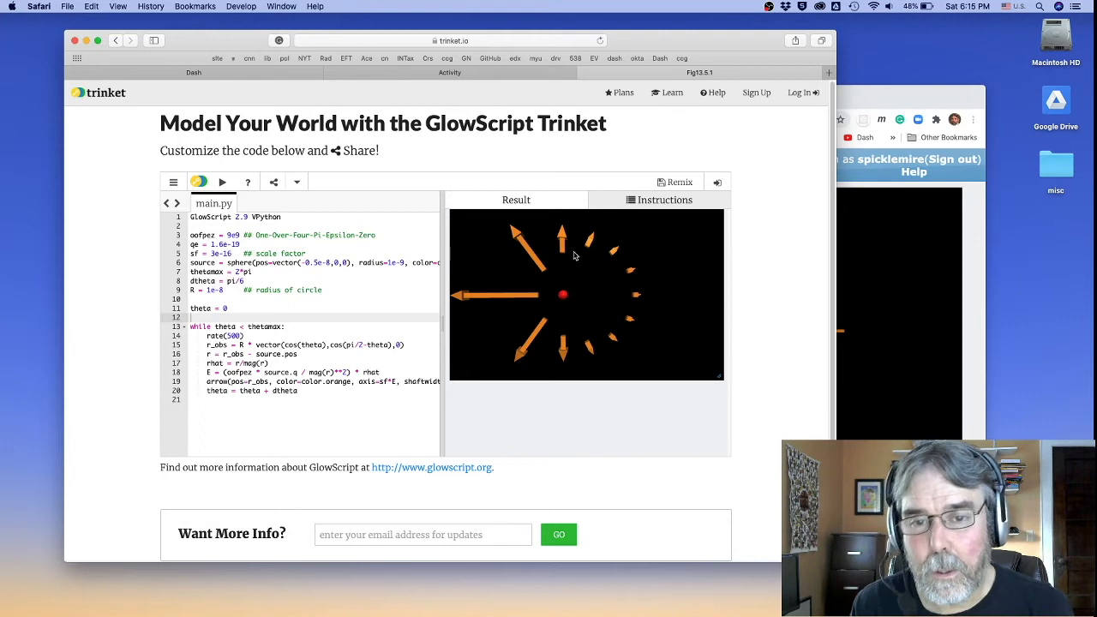
mouse_move(605, 287)
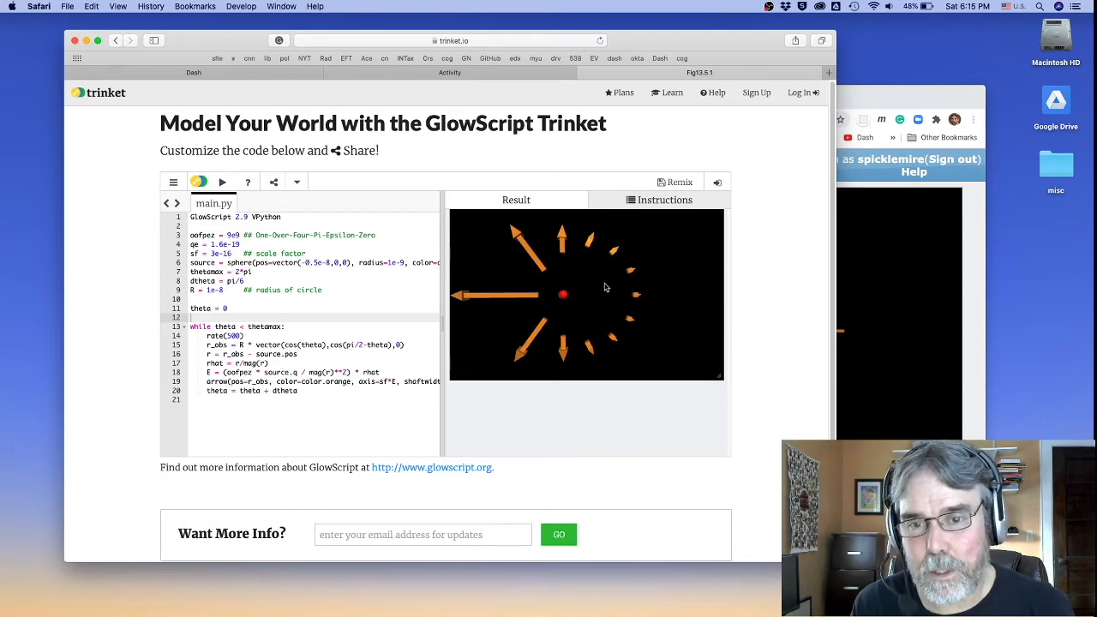
mouse_move(624, 296)
text(source2 = sphere(pos=vector(+0.5e-8,0,0), radius=1e-9, color=color.blue, q=-qe))
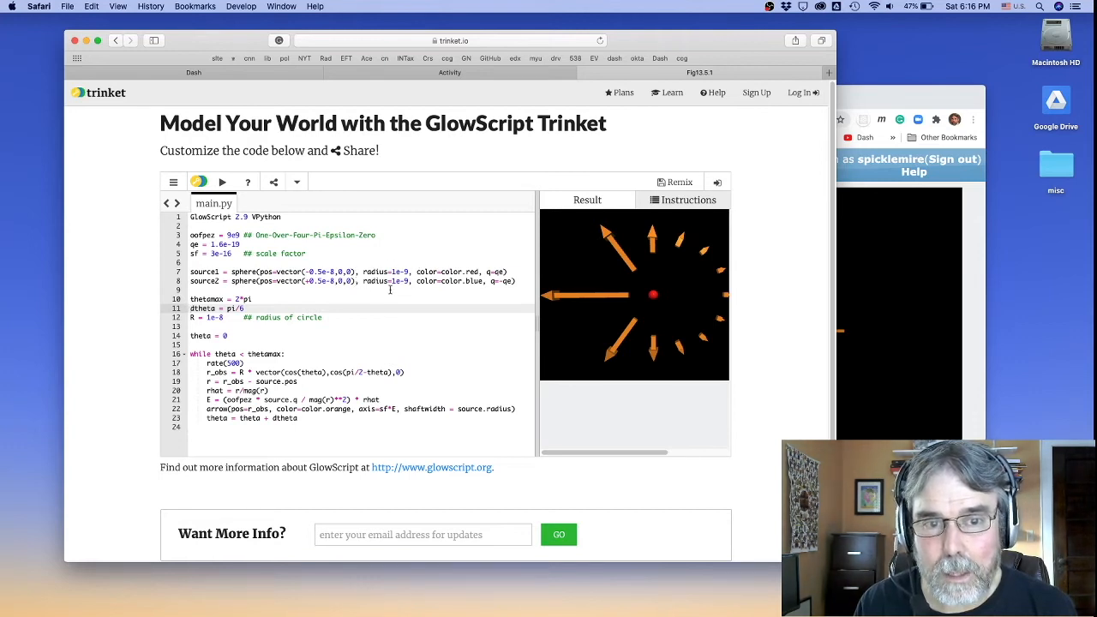
mouse_move(375, 298)
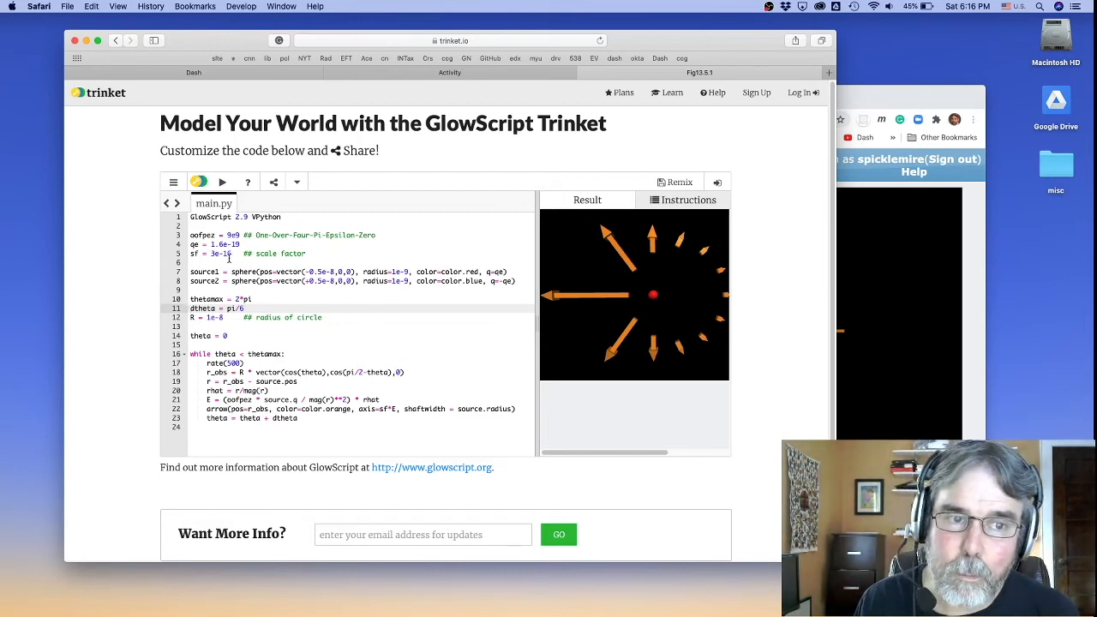
- Place the cursor on the scale factor line to begin editing the code
click(196, 253)
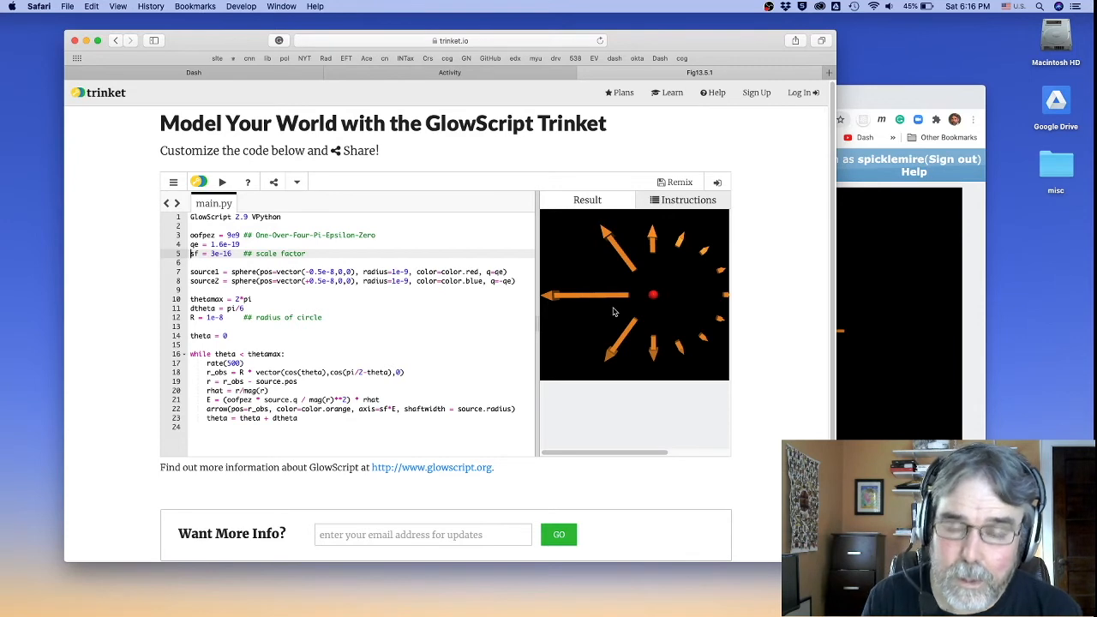
mouse_move(613, 279)
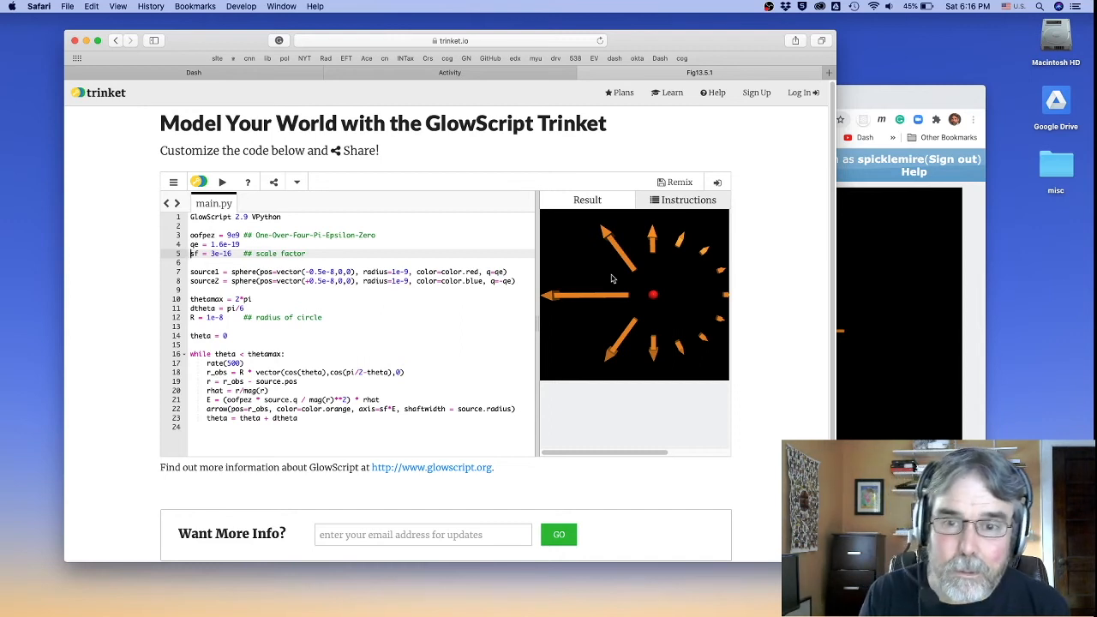
mouse_move(650, 319)
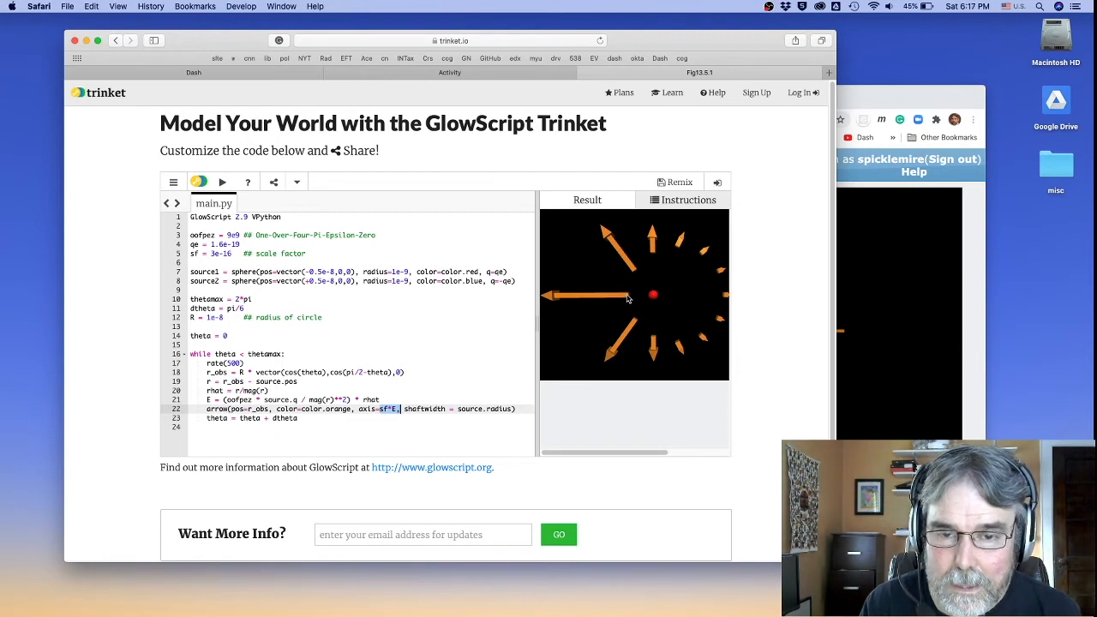
mouse_move(572, 312)
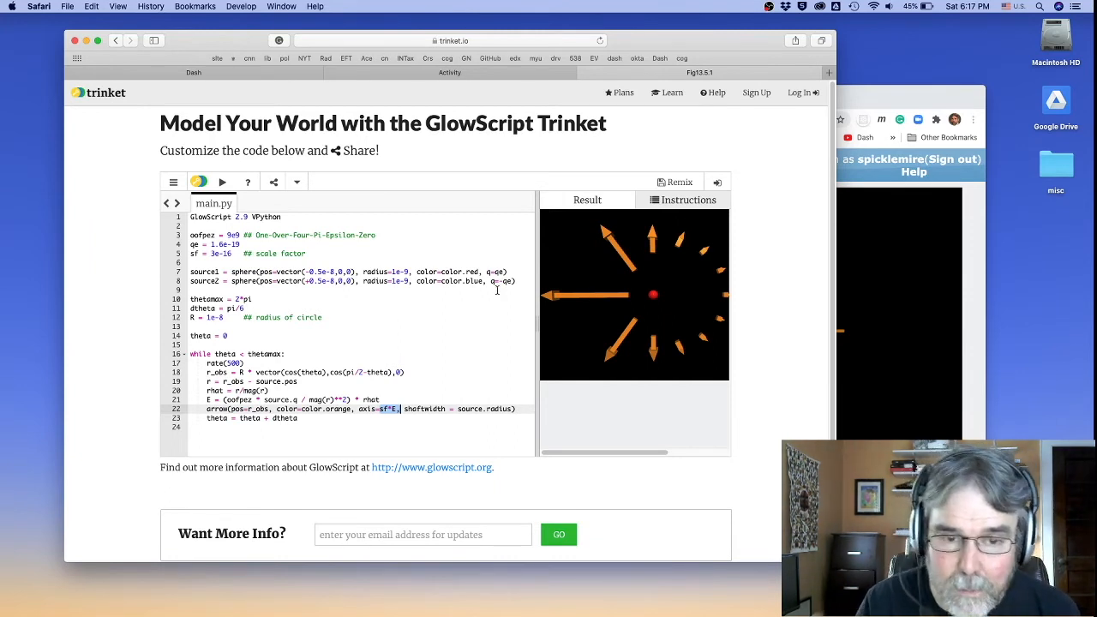
mouse_move(441, 348)
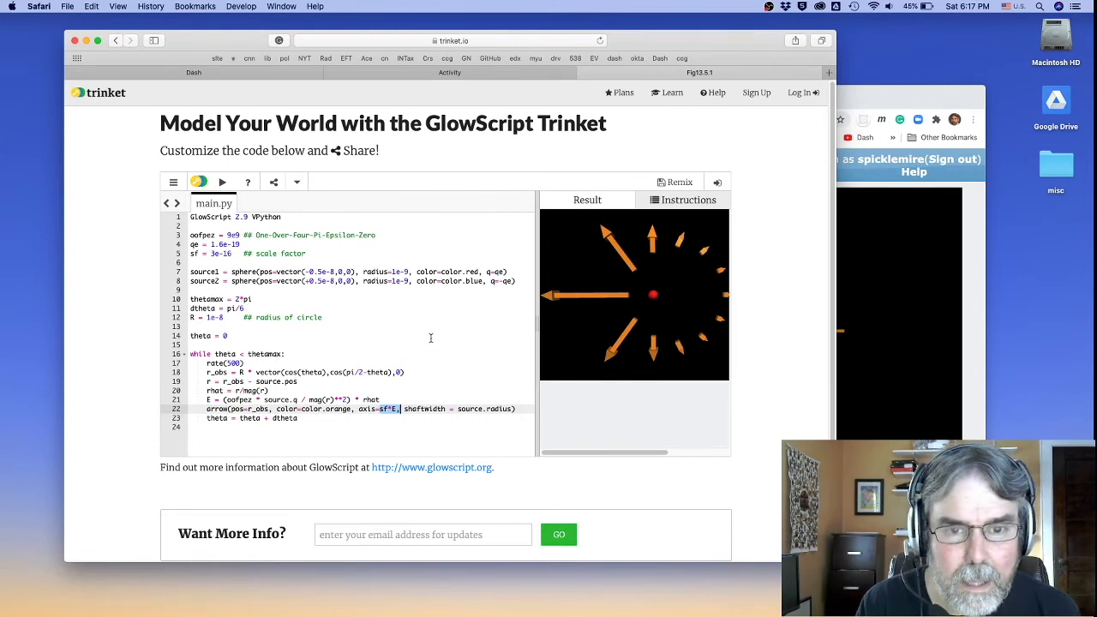
- Scroll down to the field loop's r, E and arrow lines referencing source
scroll(down, 3)
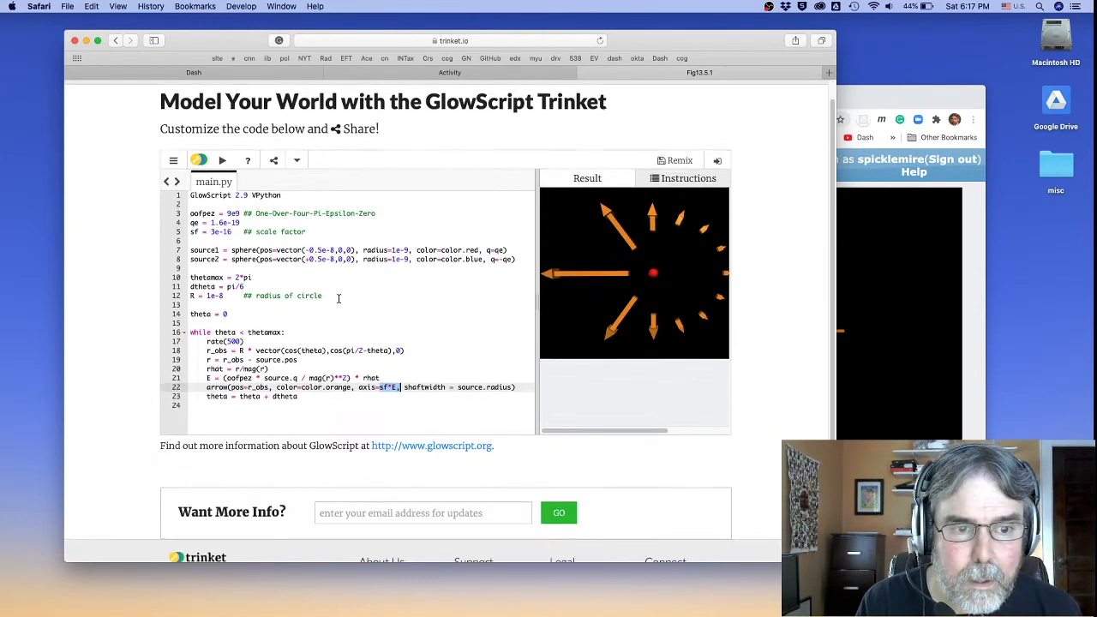
scroll(down, 3)
text(1)
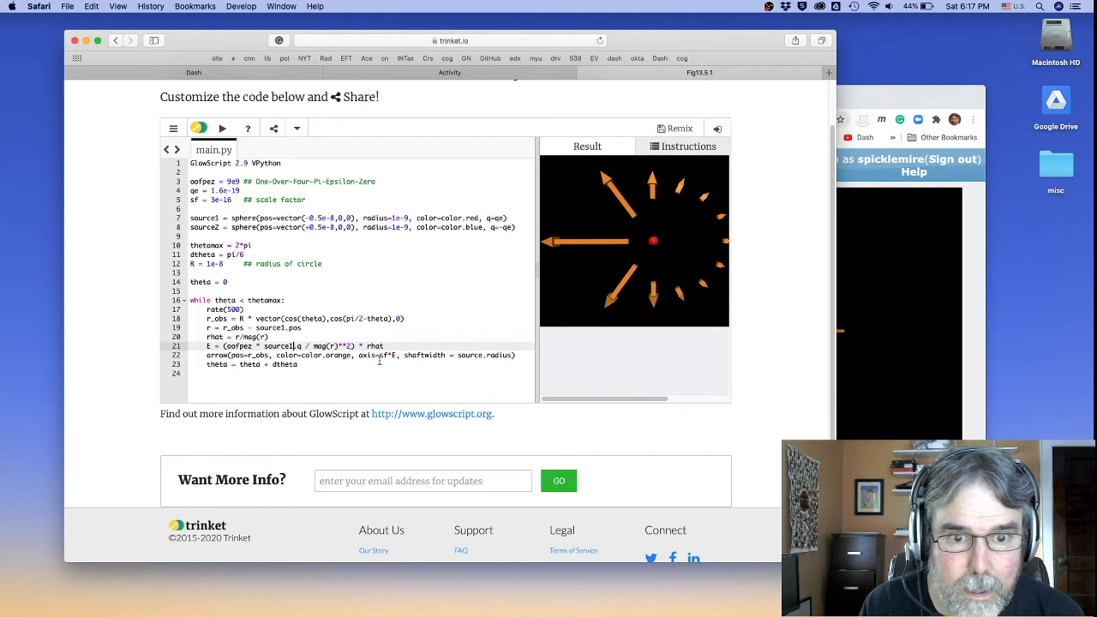
mouse_move(380, 318)
text(1)
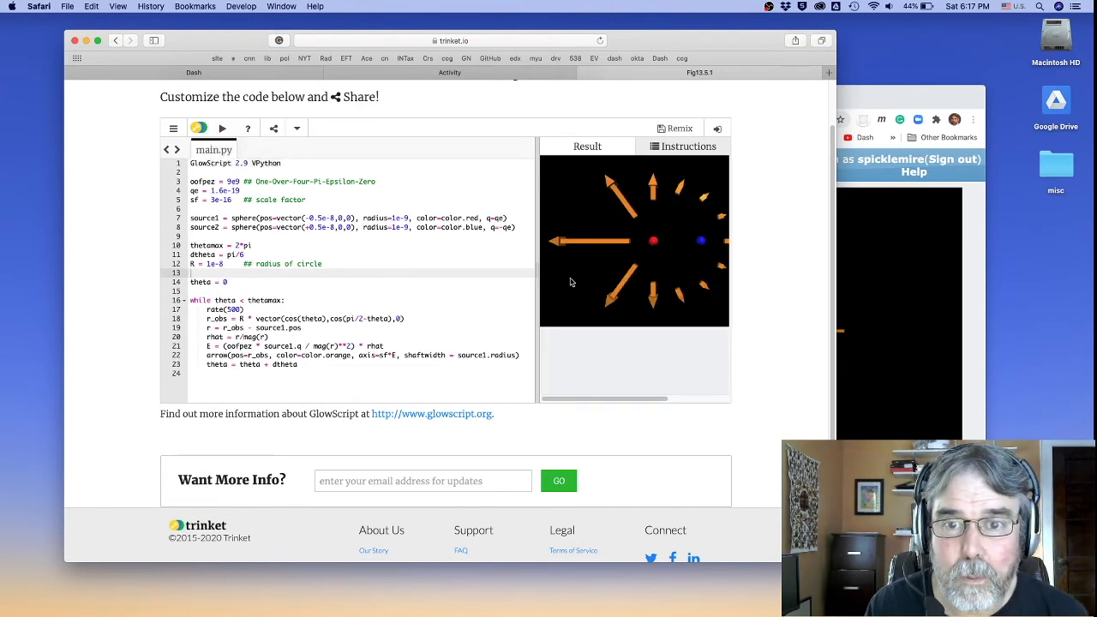
mouse_move(693, 246)
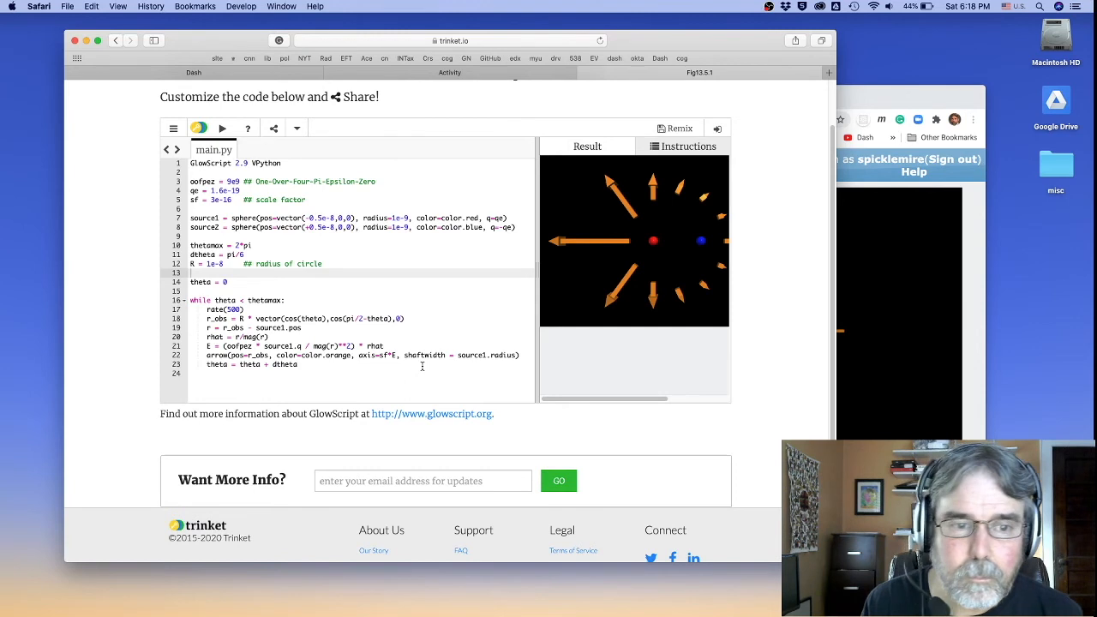
scroll(up, 3)
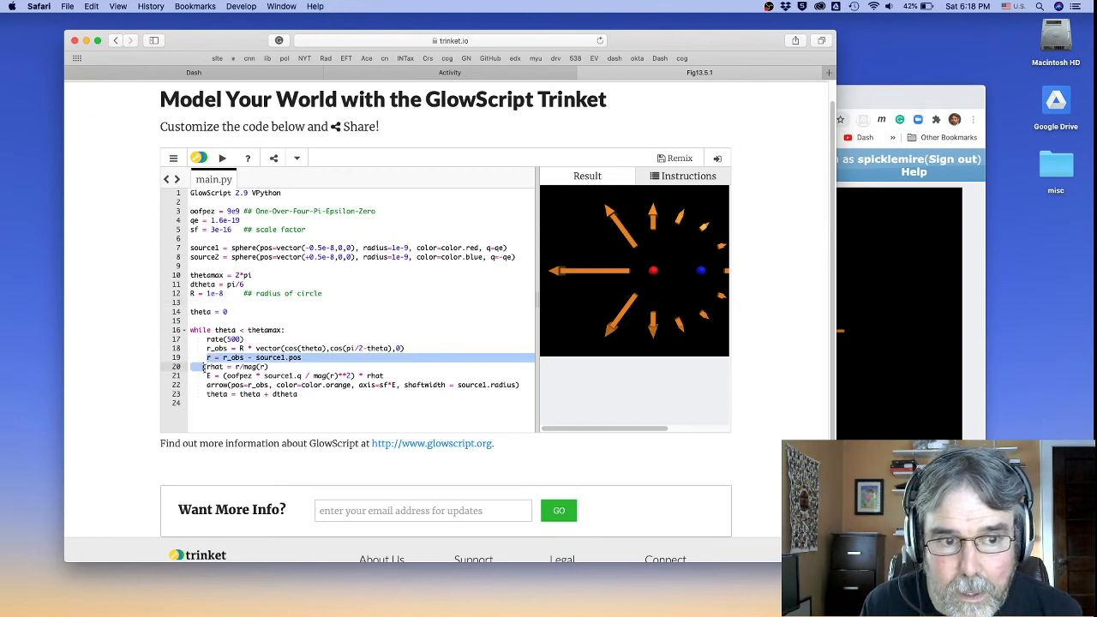
drag(210, 357, 210, 385)
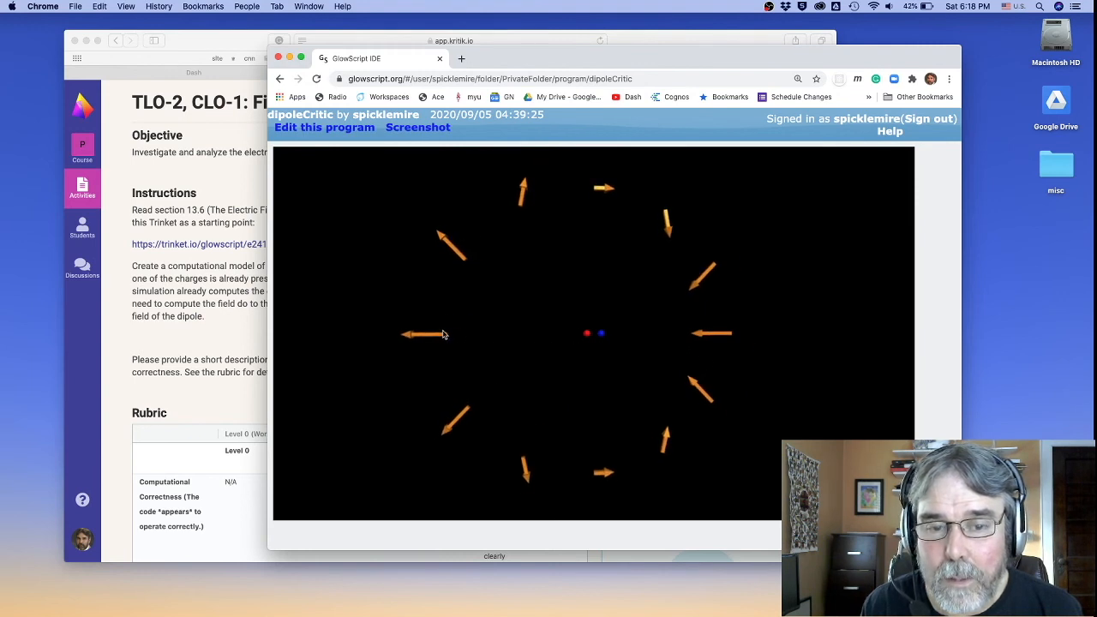
mouse_move(403, 338)
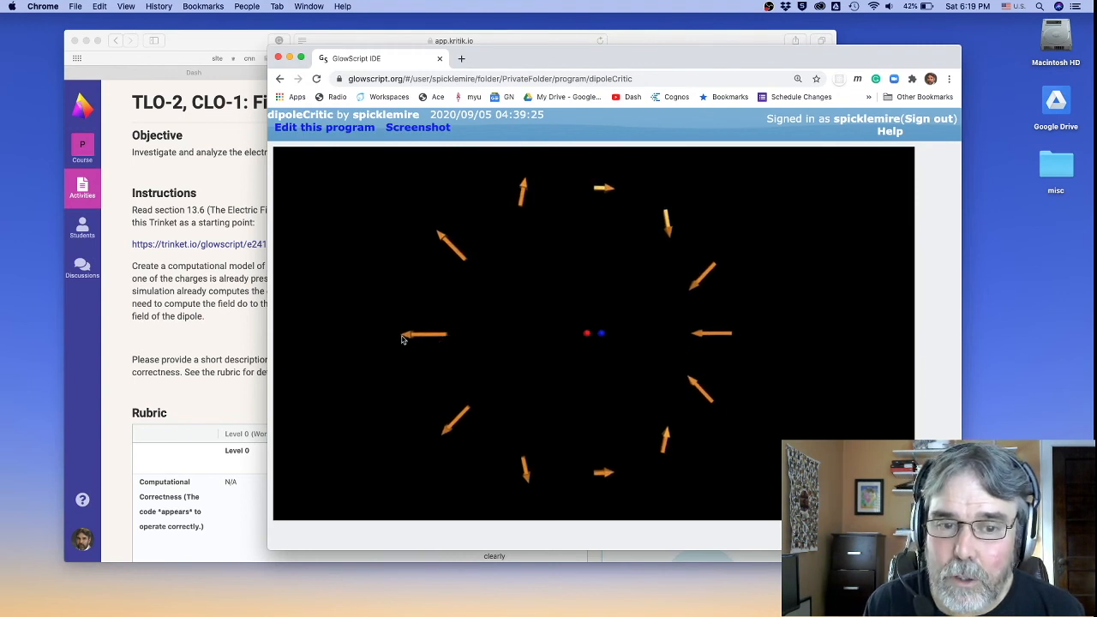
mouse_move(416, 343)
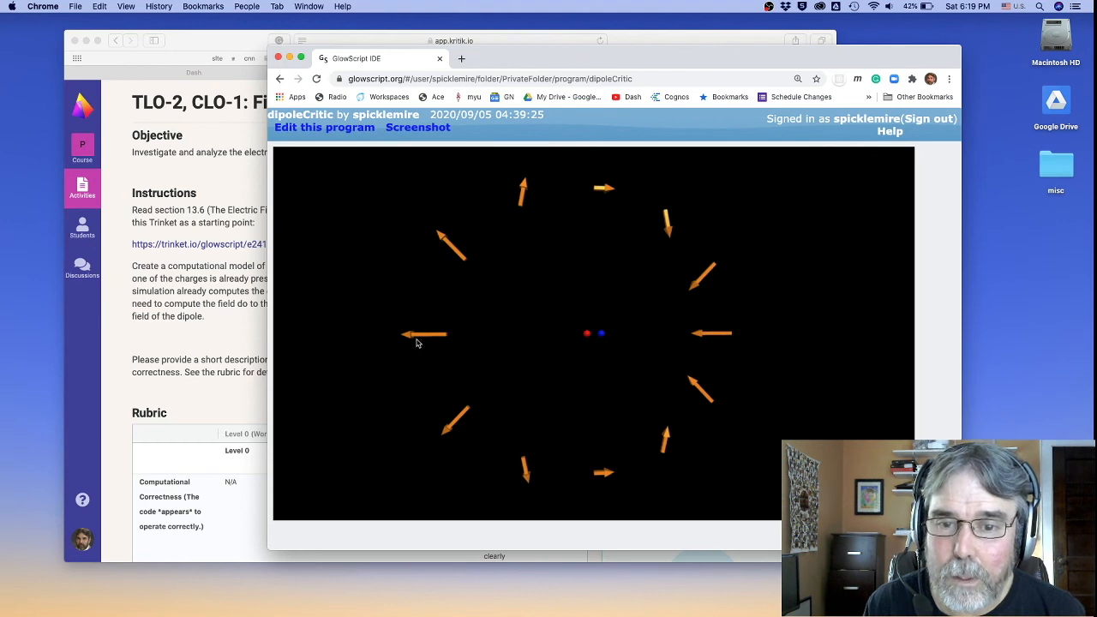
mouse_move(734, 337)
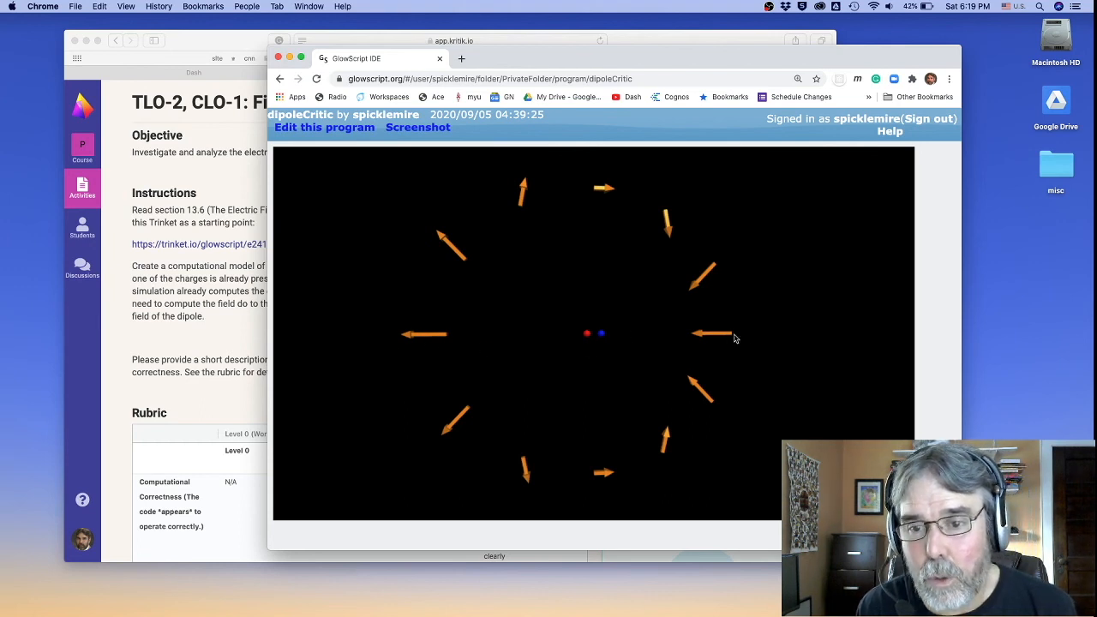
mouse_move(633, 336)
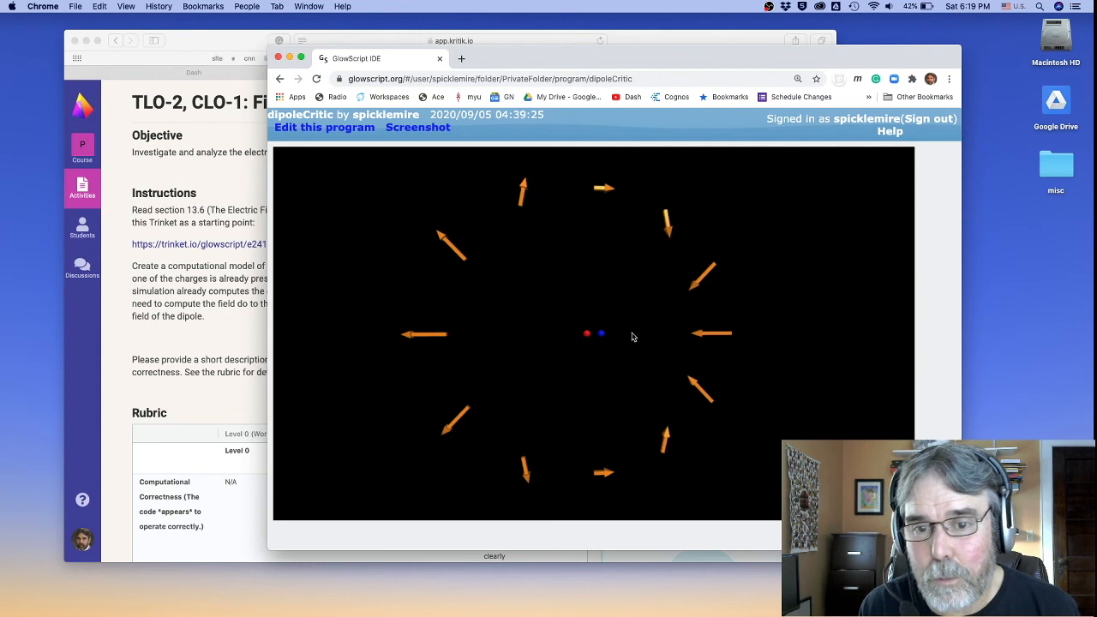
mouse_move(597, 192)
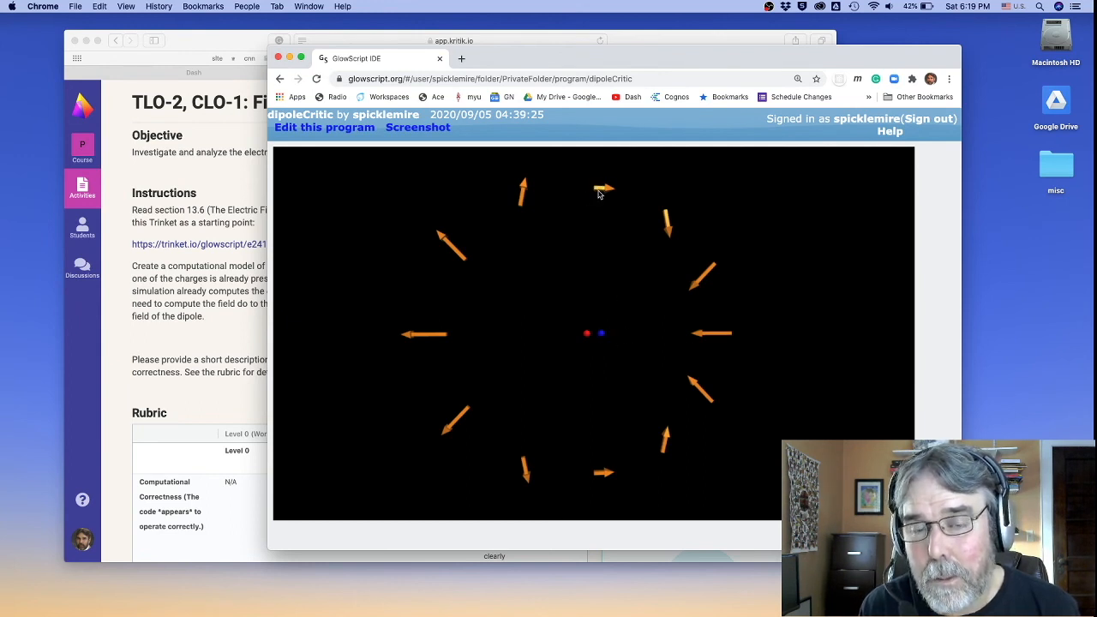
mouse_move(707, 365)
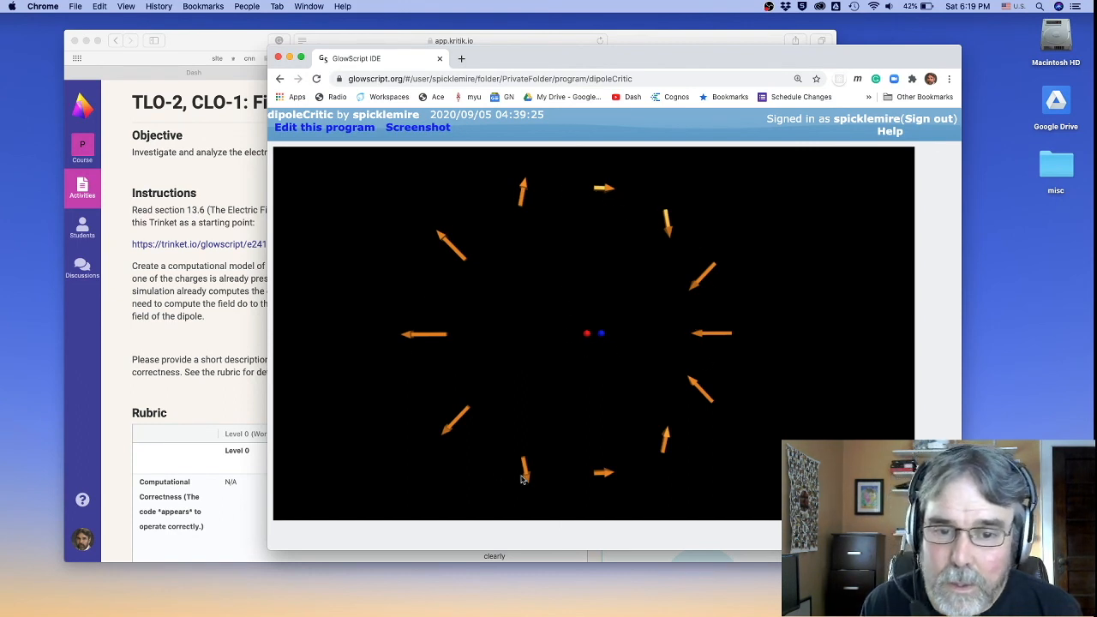
mouse_move(669, 468)
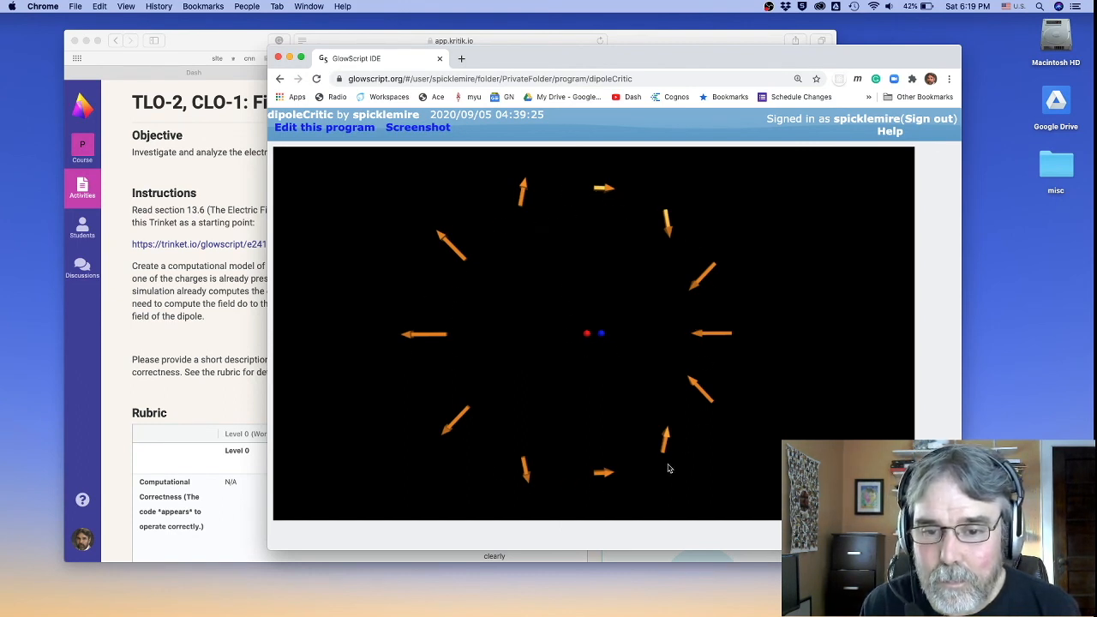
mouse_move(446, 257)
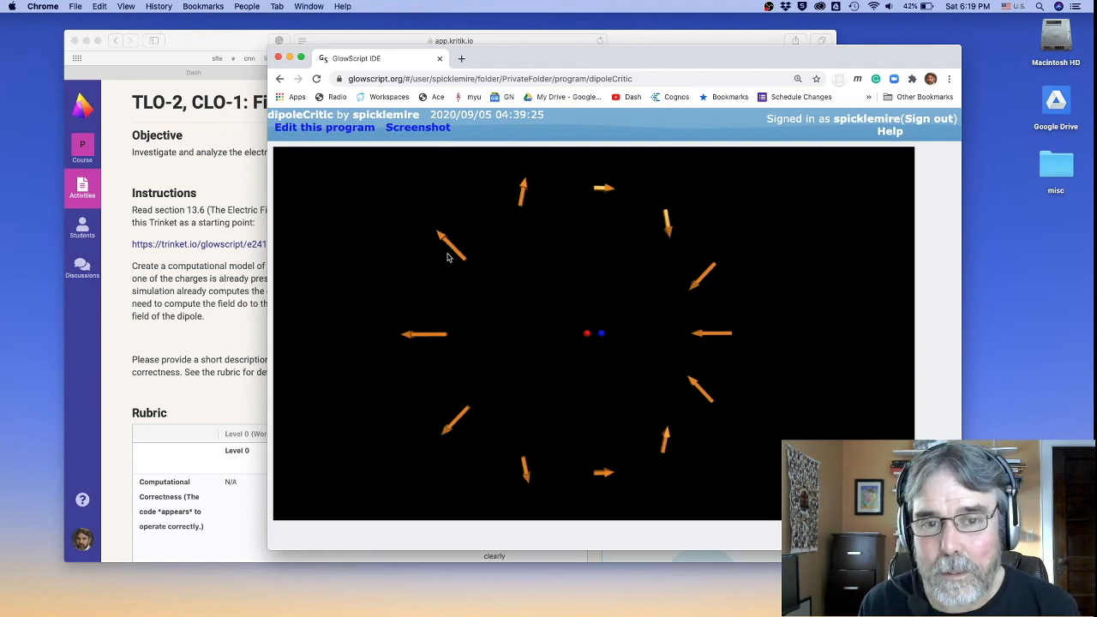
mouse_move(529, 211)
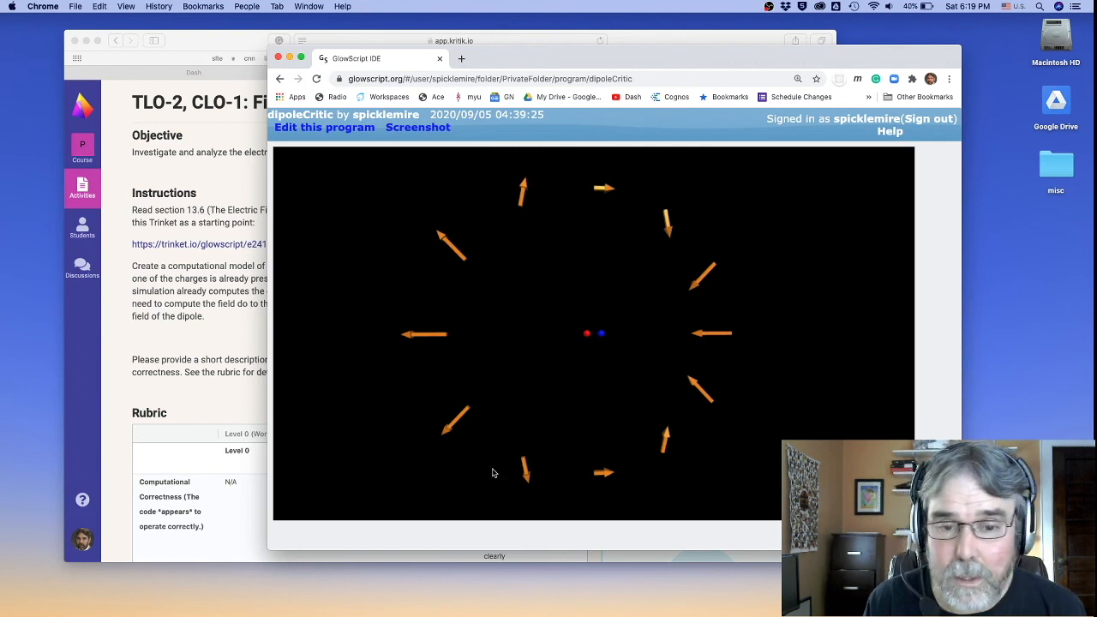
mouse_move(571, 357)
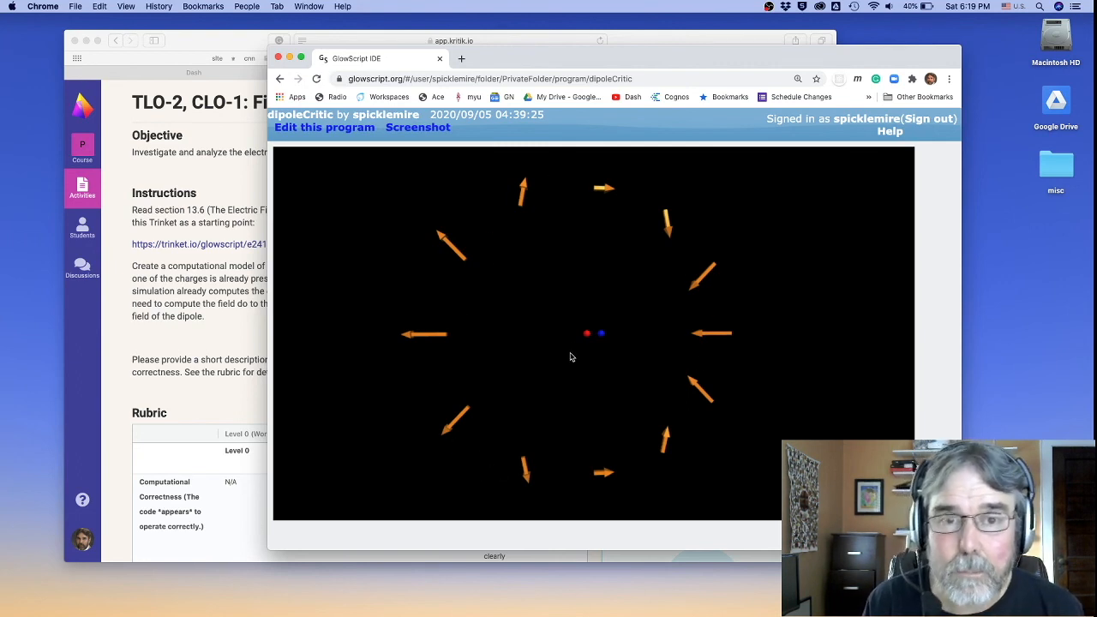